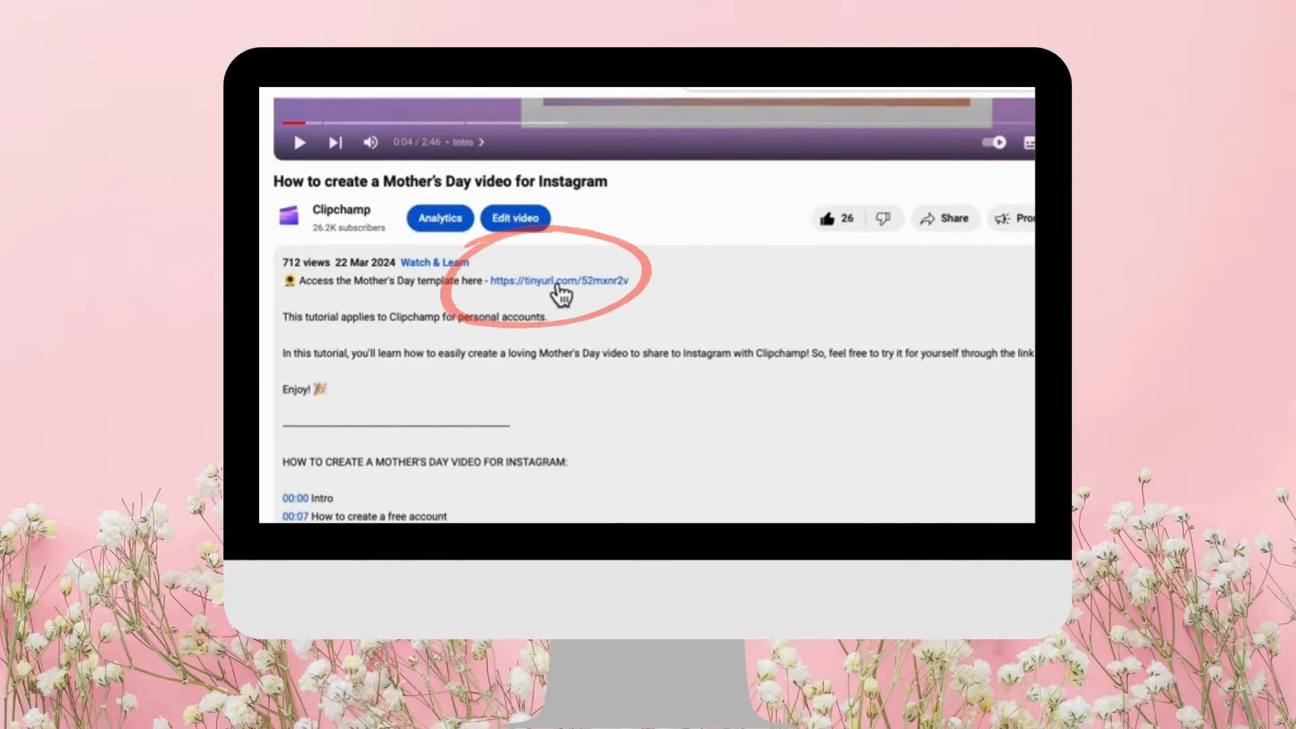
Follow the tinyurl link in the YouTube description to Clipchamp's Mother's Day template.
{"action": "left_click", "coordinate": [559, 280]}
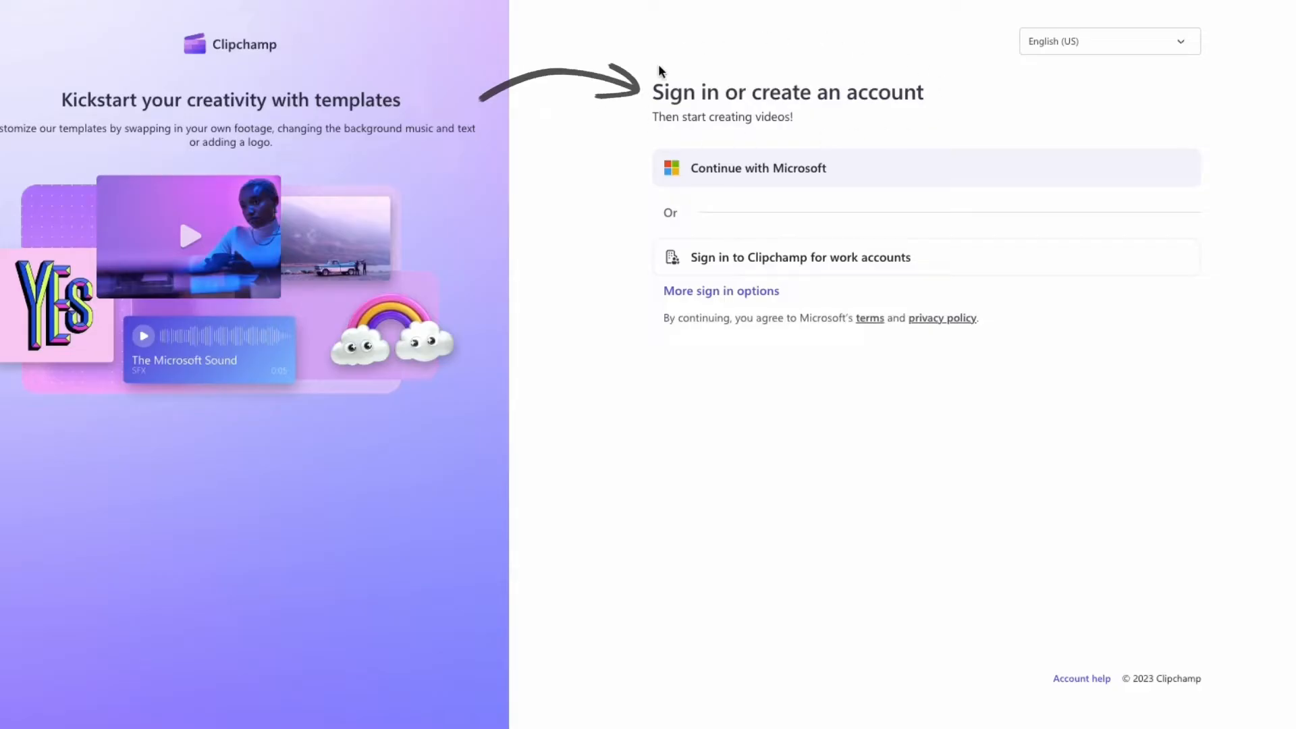
{"action": "mouse_move", "coordinate": [744, 295]}
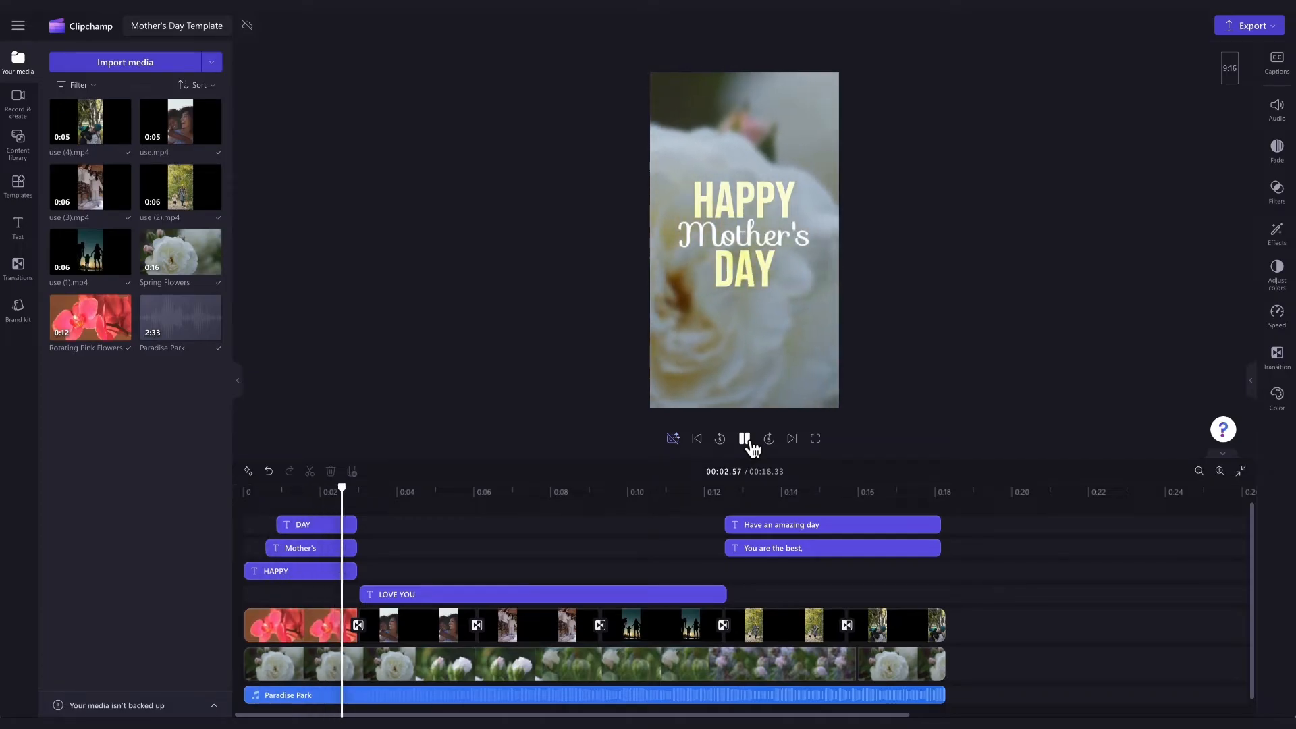
{"action": "left_click", "coordinate": [743, 439]}
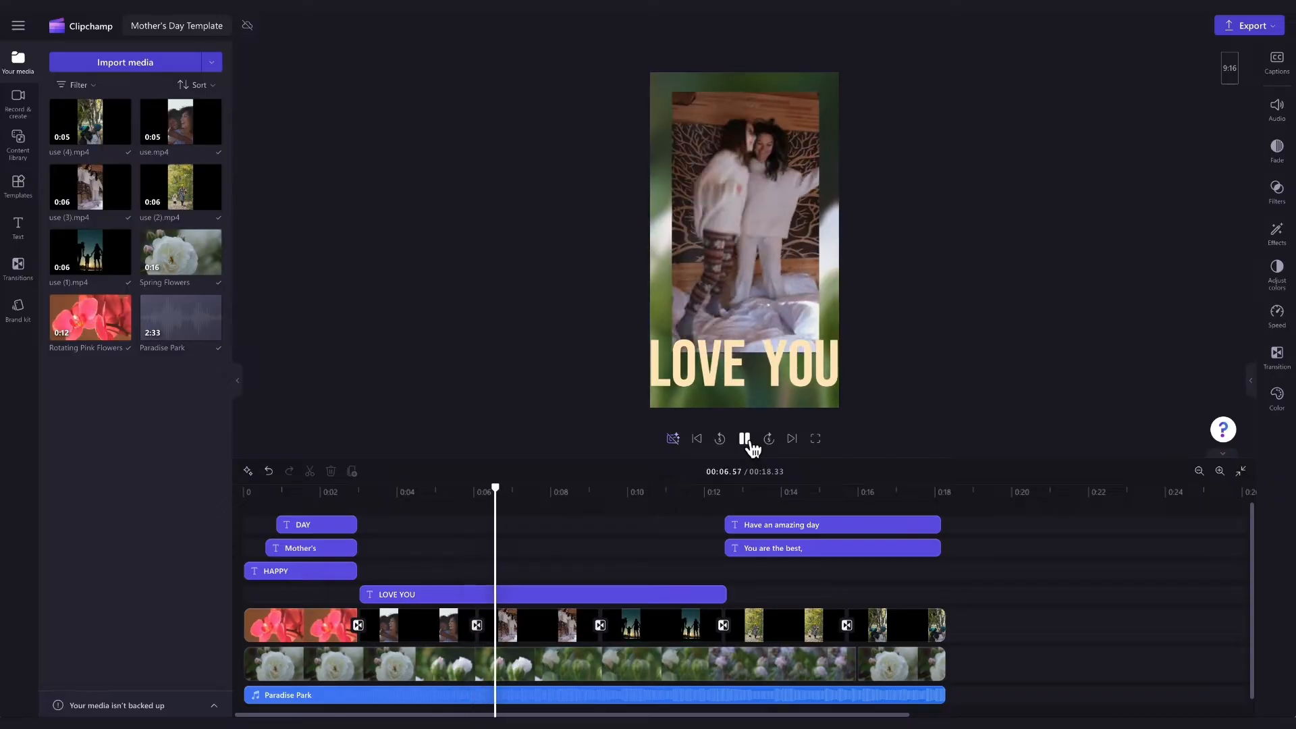
{"action": "left_click", "coordinate": [743, 439]}
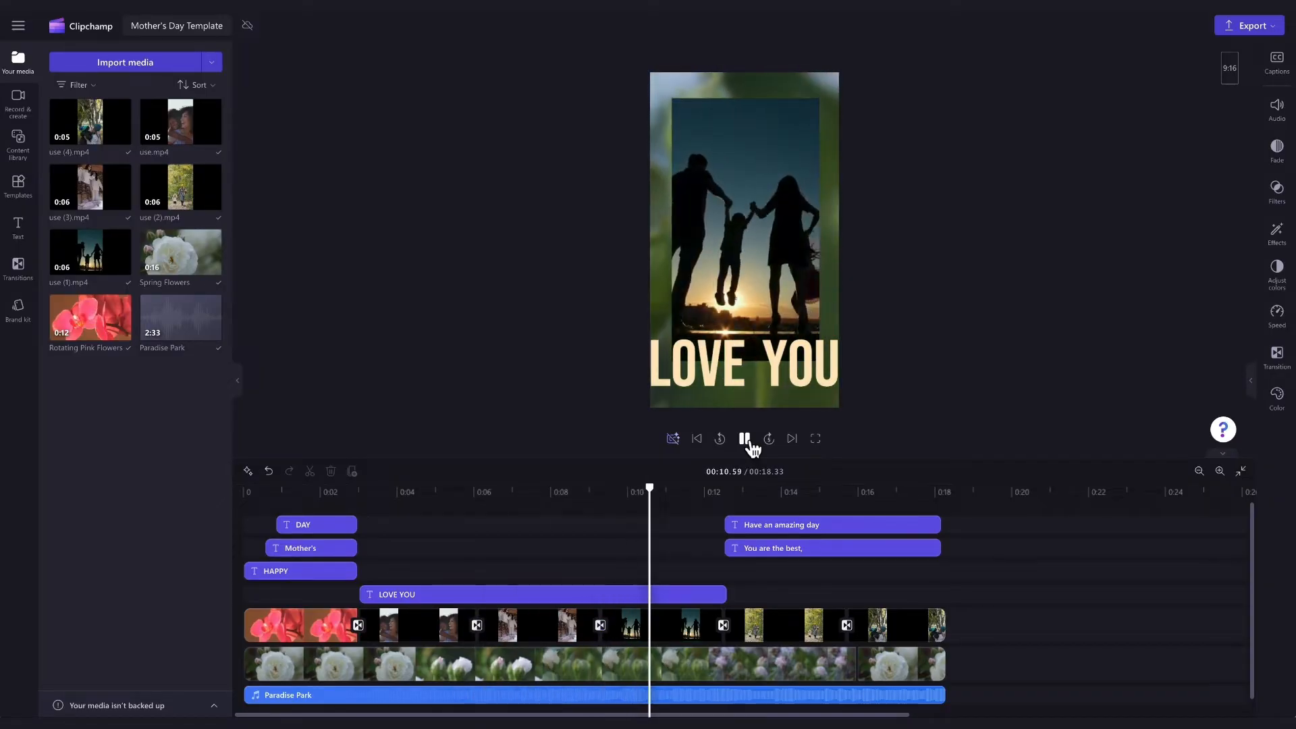
{"action": "left_click", "coordinate": [742, 438]}
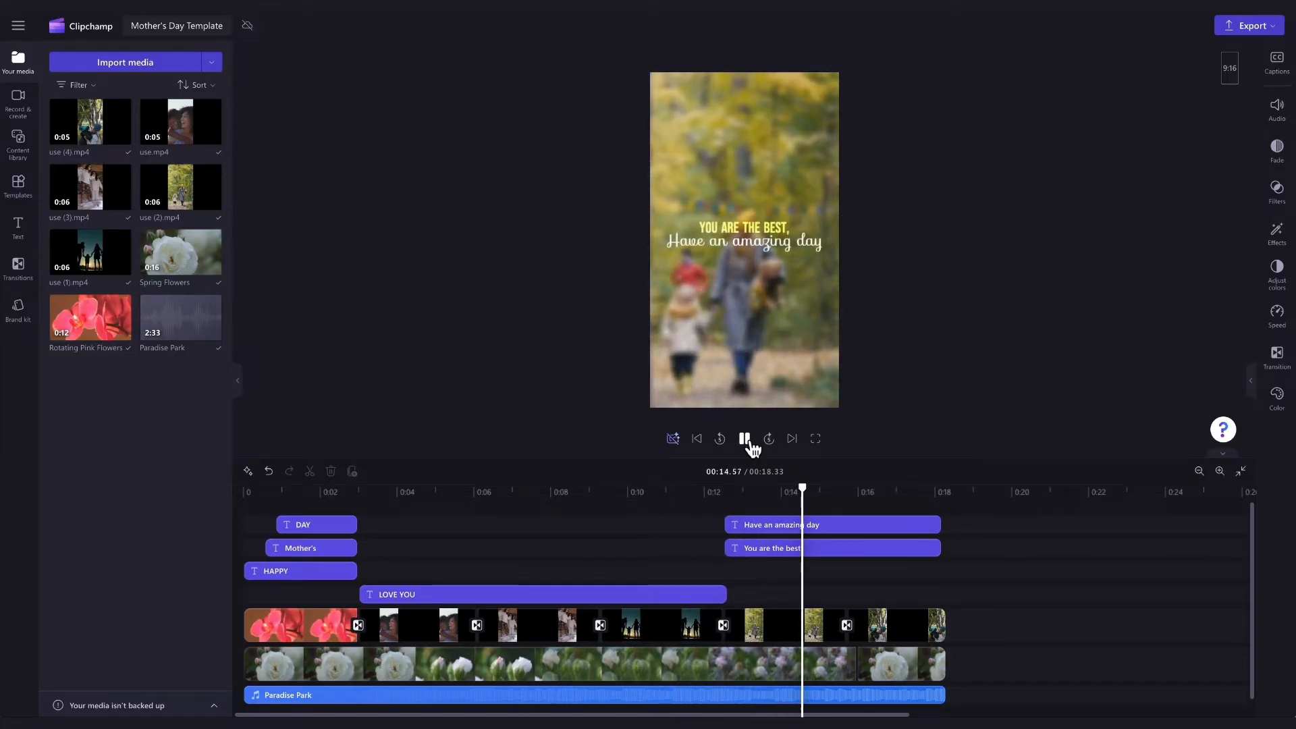
{"action": "left_click", "coordinate": [743, 438]}
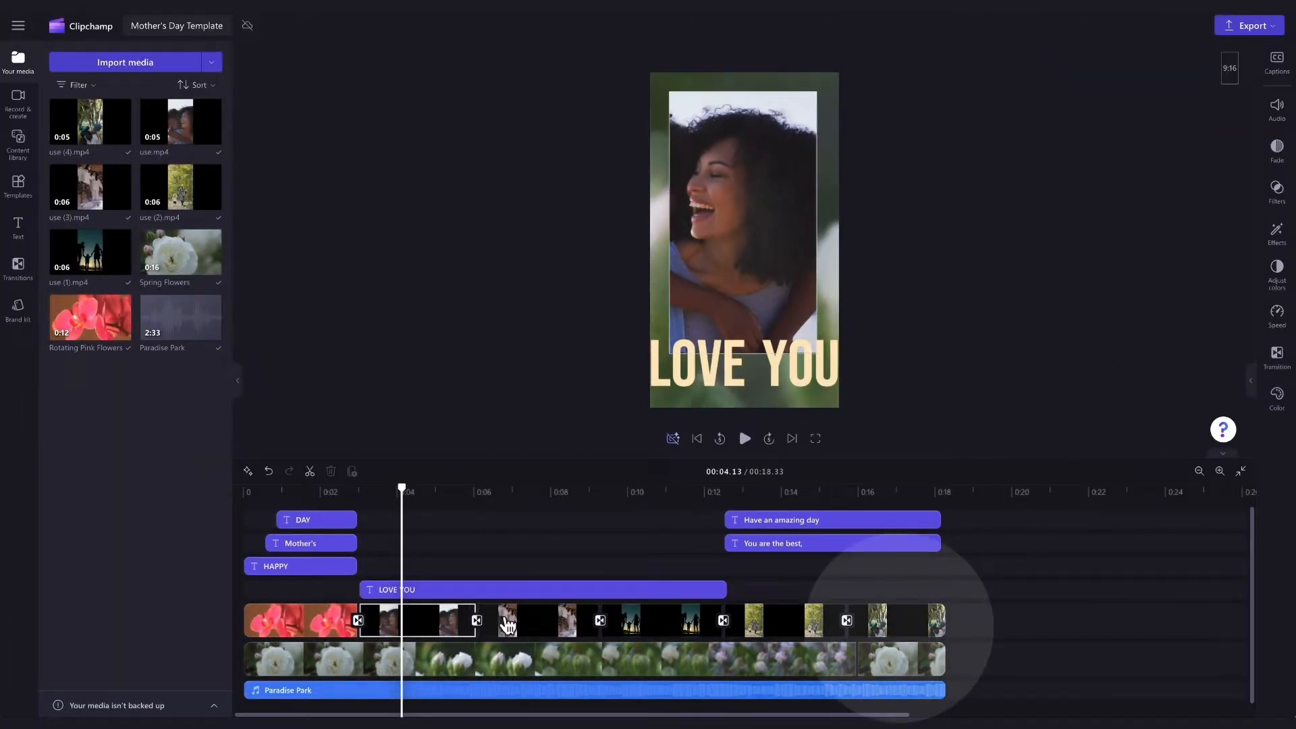
Import My video 1 through My video 5 from the Tutorial folder into the project media.
{"action": "left_click", "coordinate": [657, 554]}
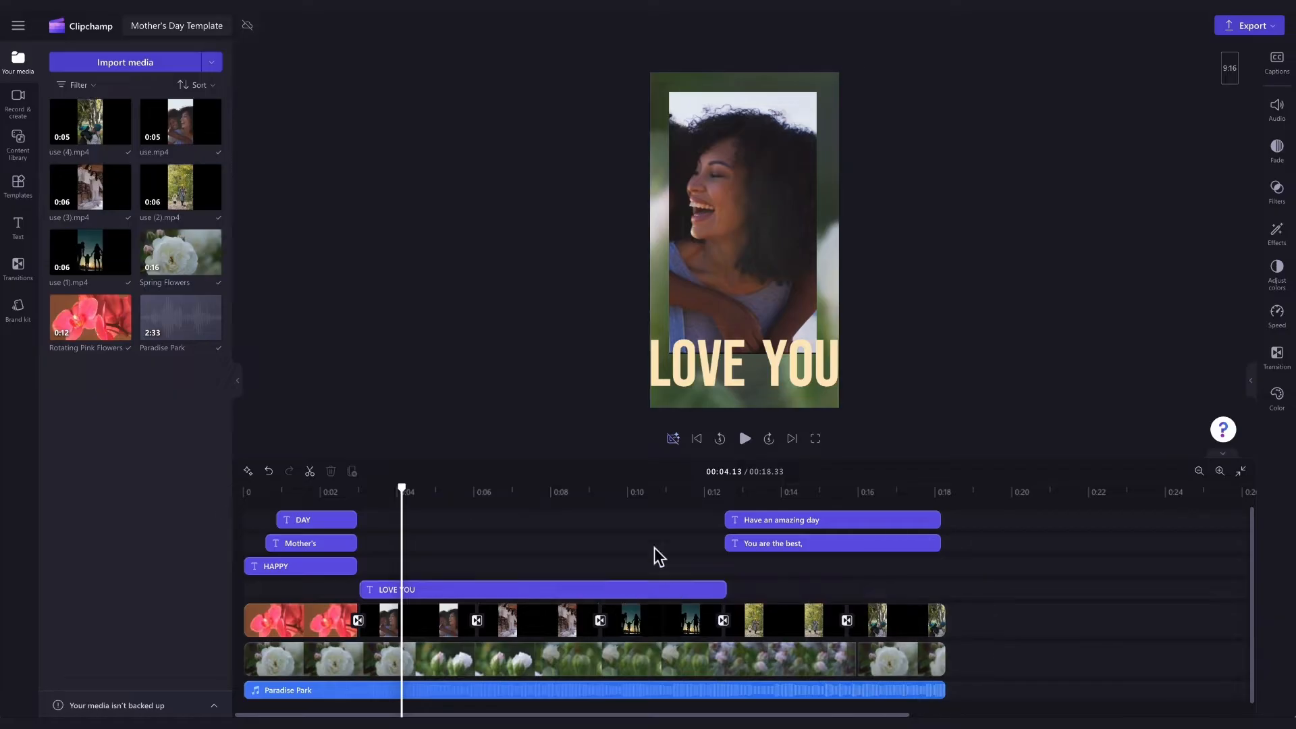
{"action": "mouse_move", "coordinate": [136, 74]}
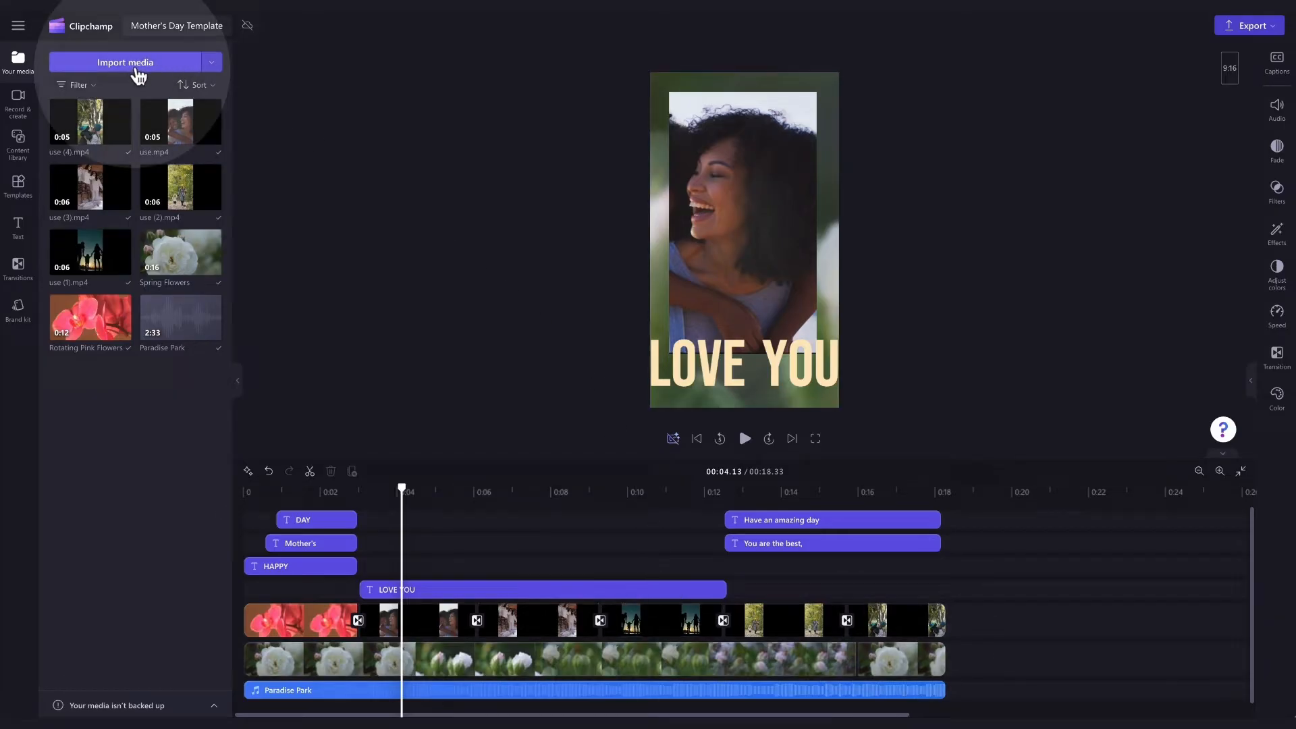
{"action": "left_click", "coordinate": [124, 62]}
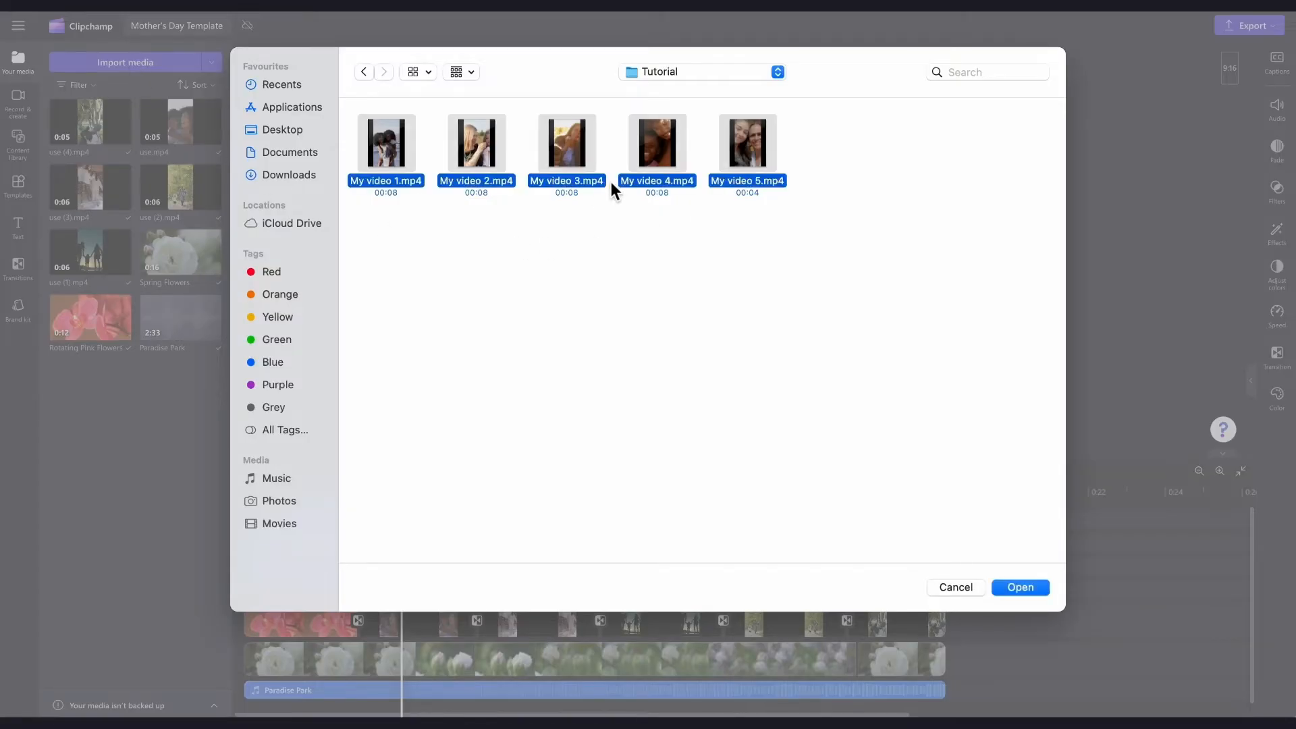
{"action": "left_click", "coordinate": [1019, 587]}
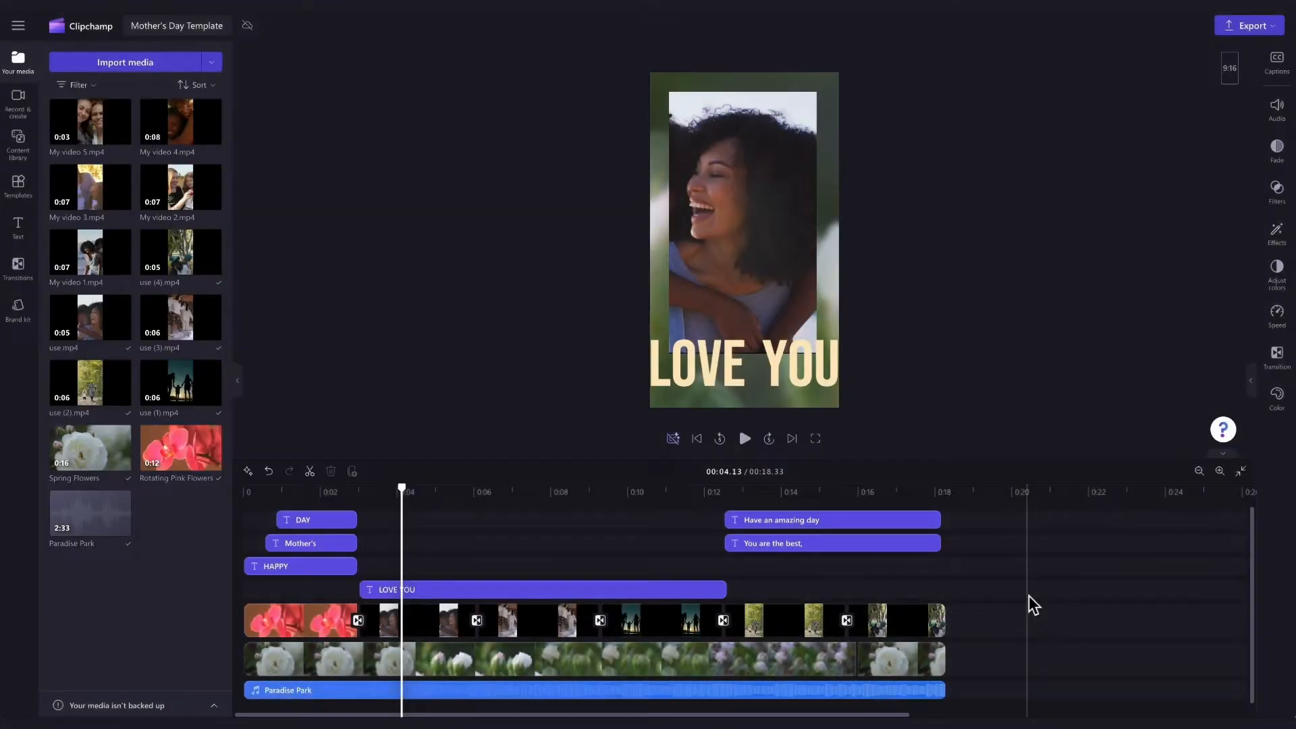
{"action": "mouse_move", "coordinate": [94, 252]}
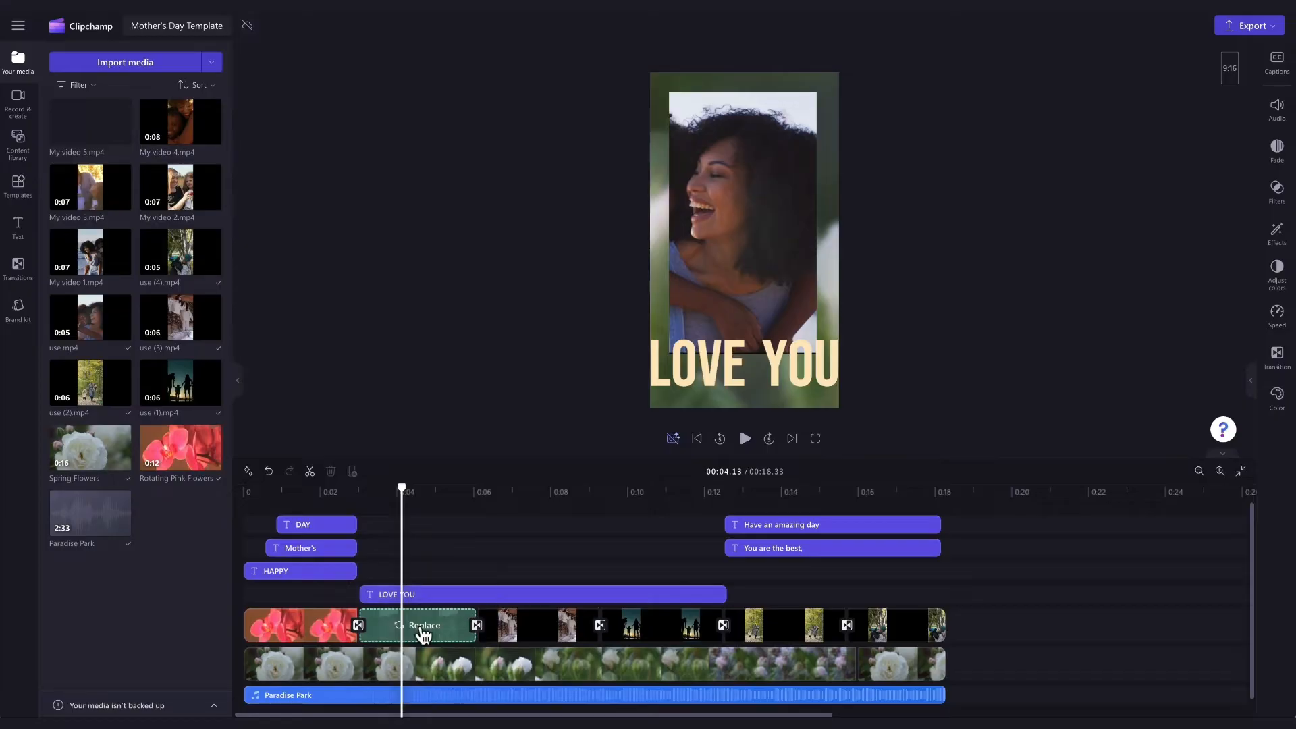
Drop My video files onto the template's stock clips to replace them with own footage.
{"action": "left_click", "coordinate": [424, 625]}
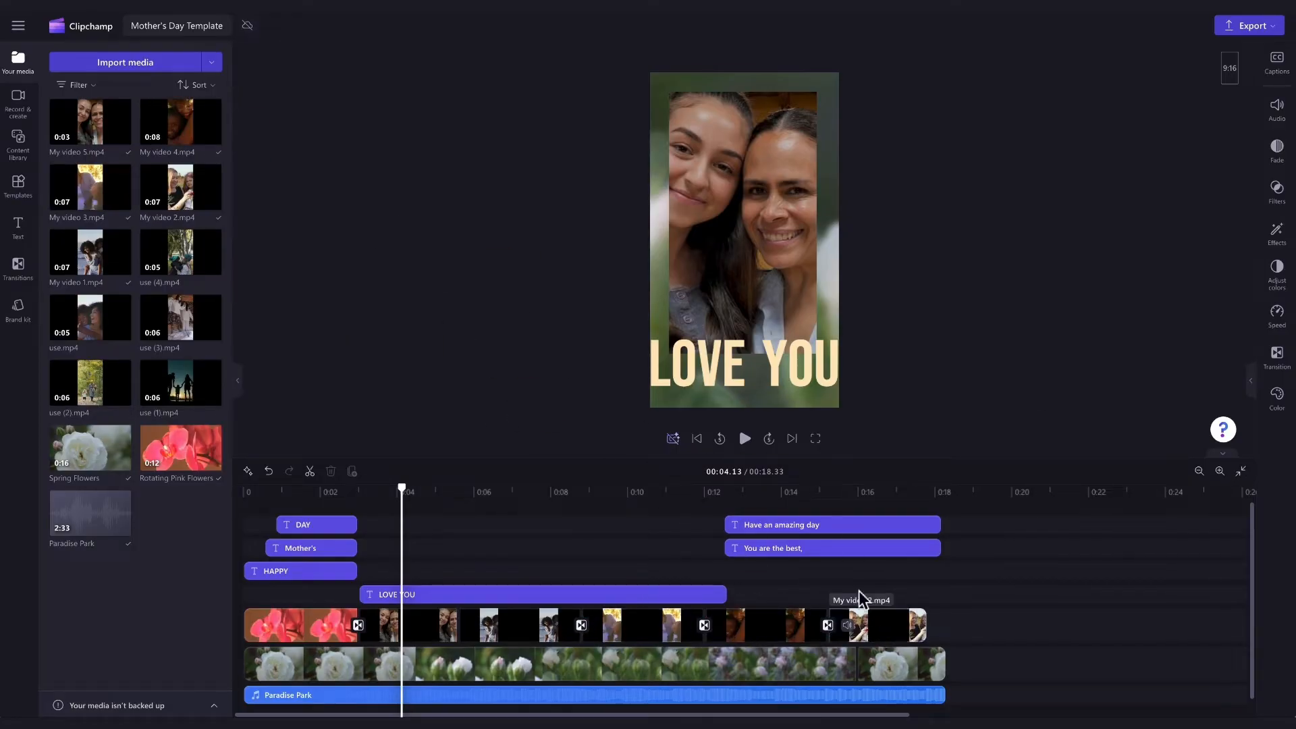
{"action": "left_click", "coordinate": [743, 438]}
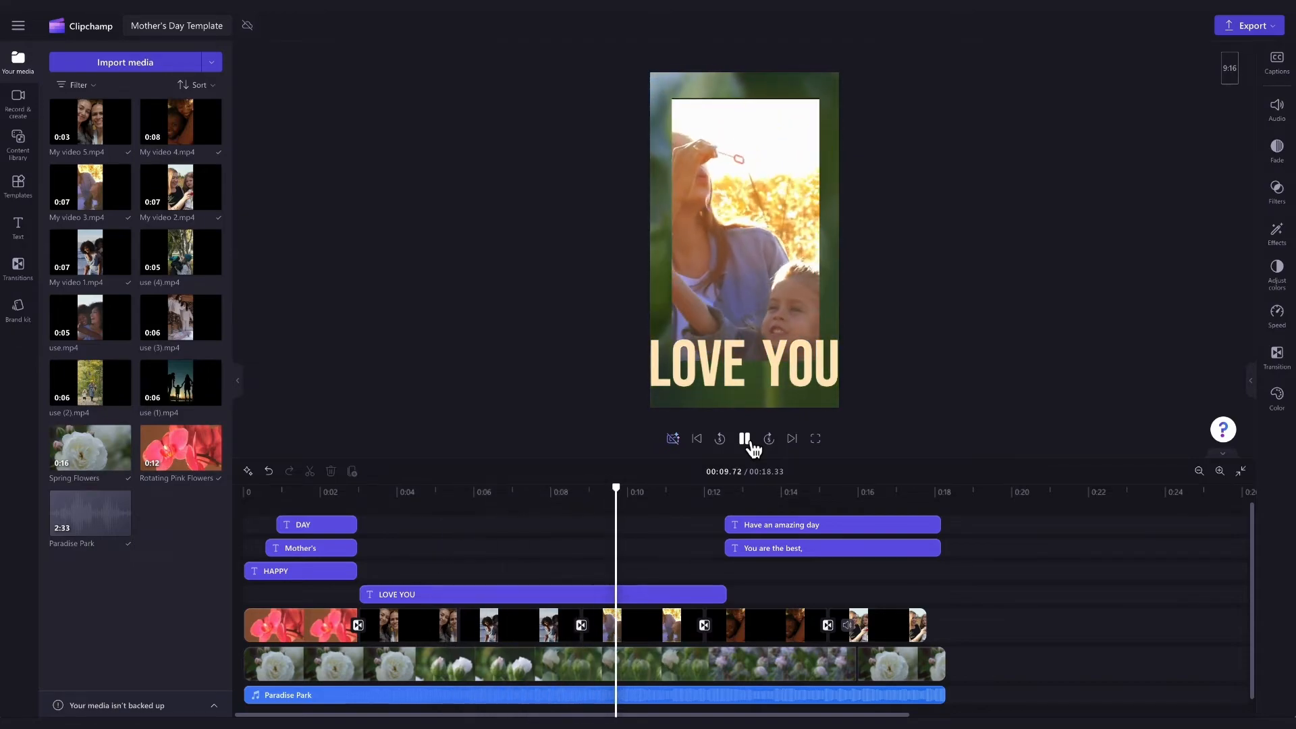
{"action": "left_click", "coordinate": [742, 438]}
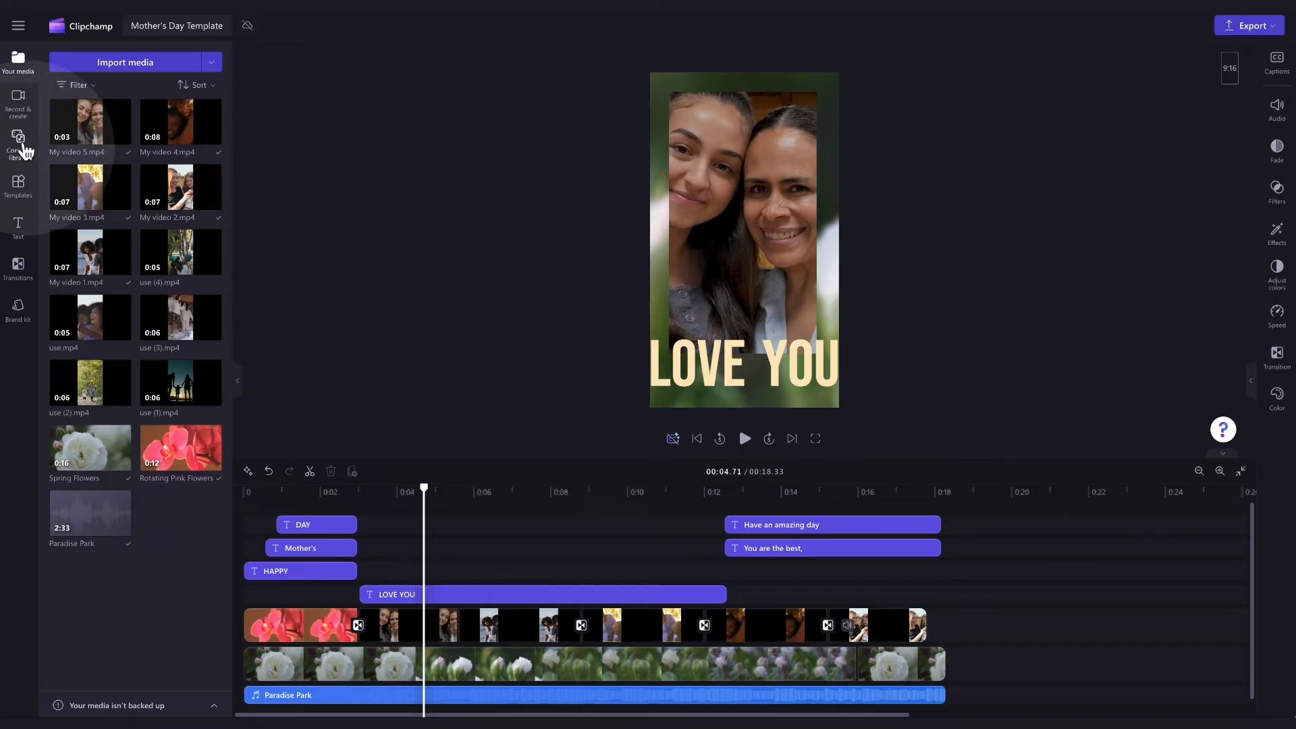
Filter the content library to Audio > Music.
{"action": "left_click", "coordinate": [17, 141]}
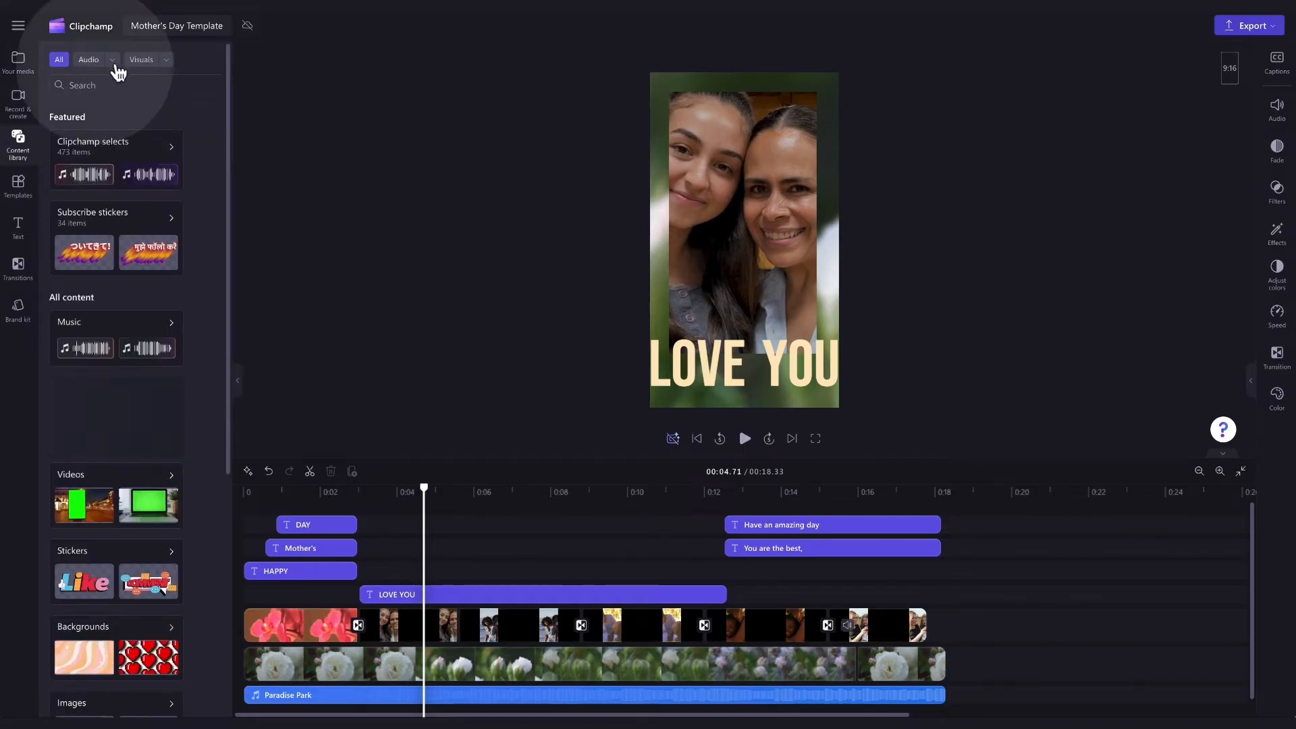
{"action": "left_click", "coordinate": [111, 59]}
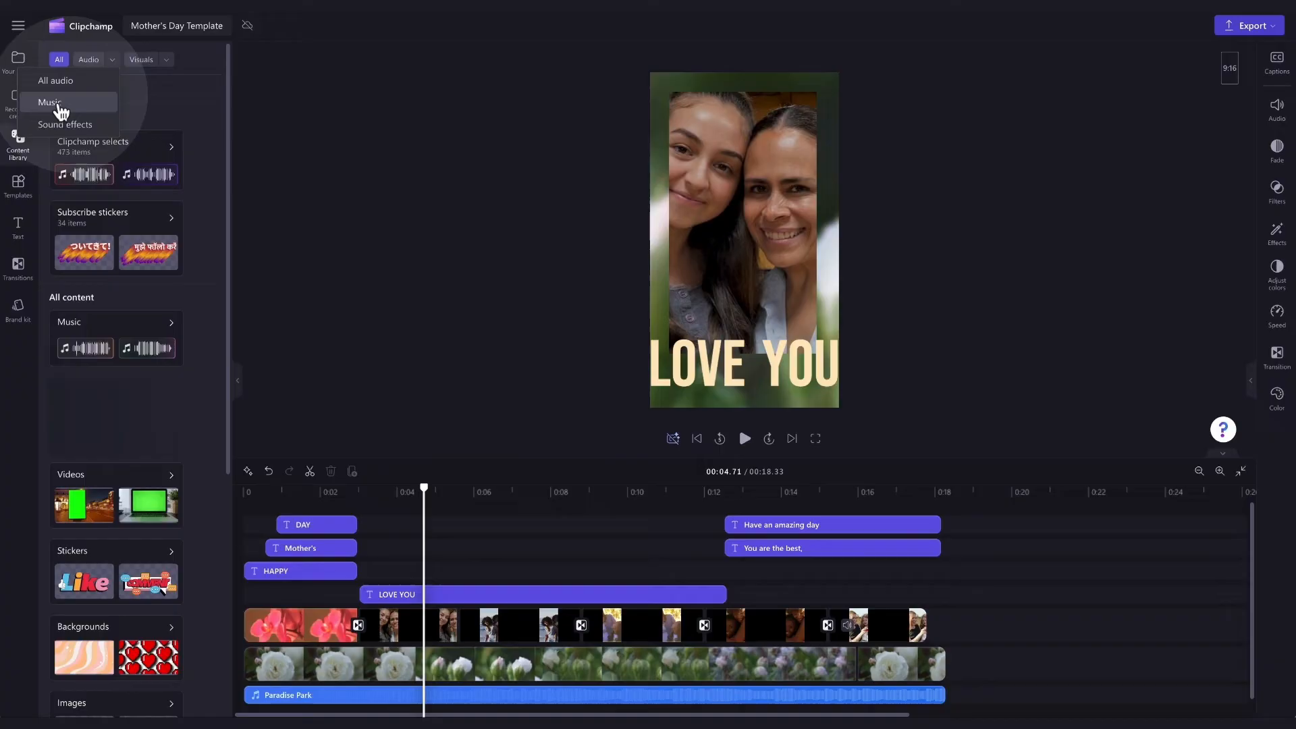
{"action": "left_click", "coordinate": [48, 102]}
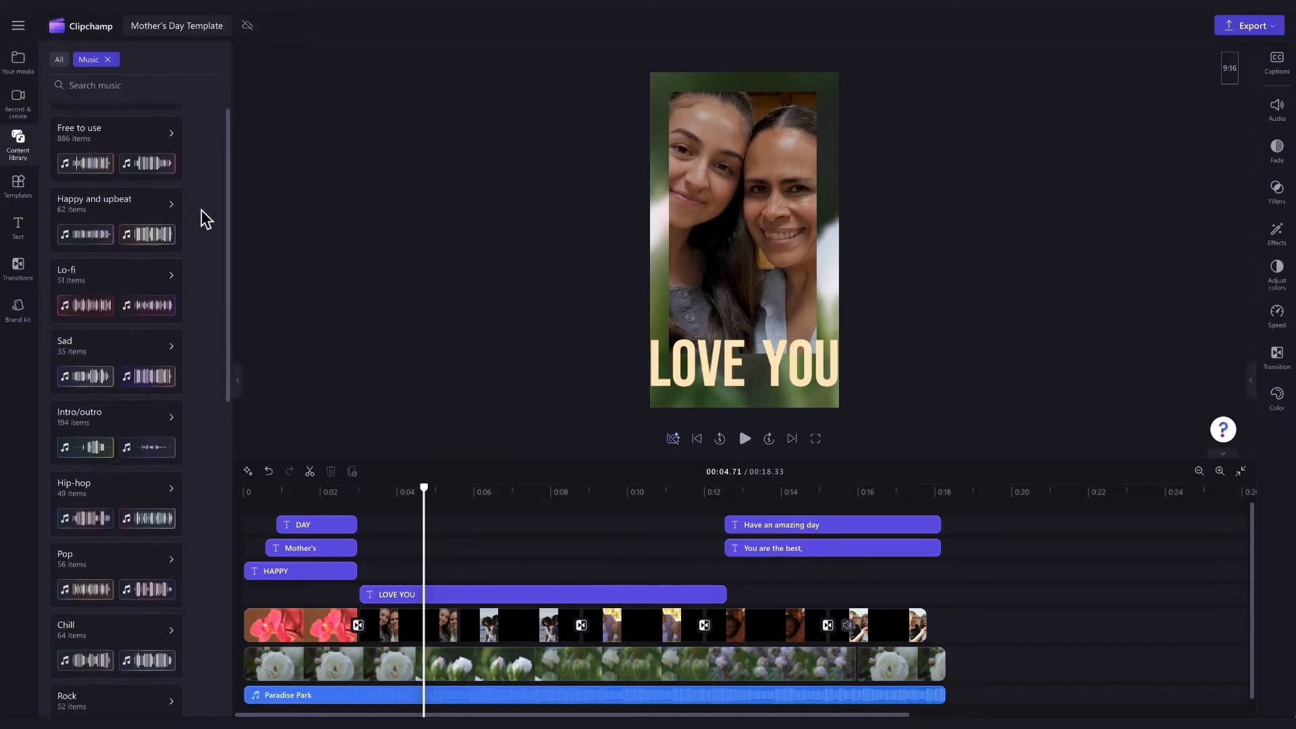
{"action": "scroll", "scroll_direction": "up", "scroll_amount": 3}
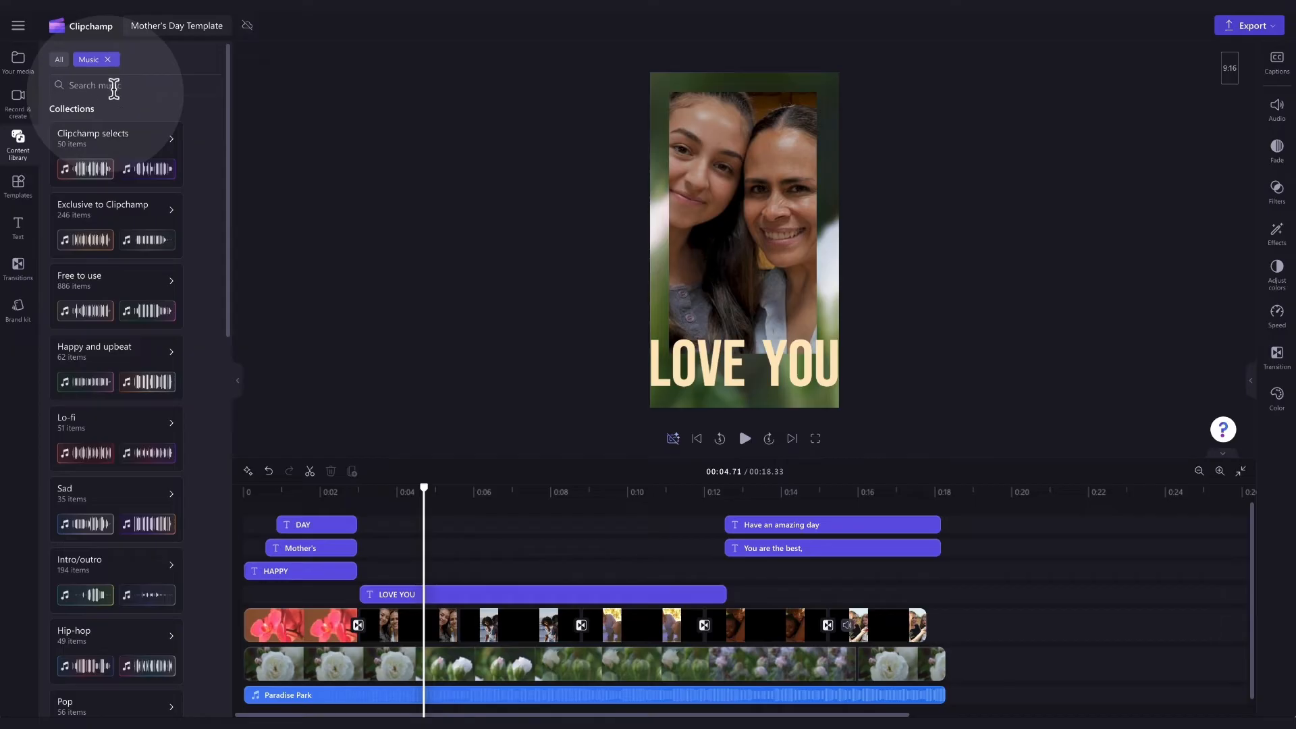
Search the music for 'happy' and preview the Happy Walk track.
{"action": "left_click", "coordinate": [136, 85]}
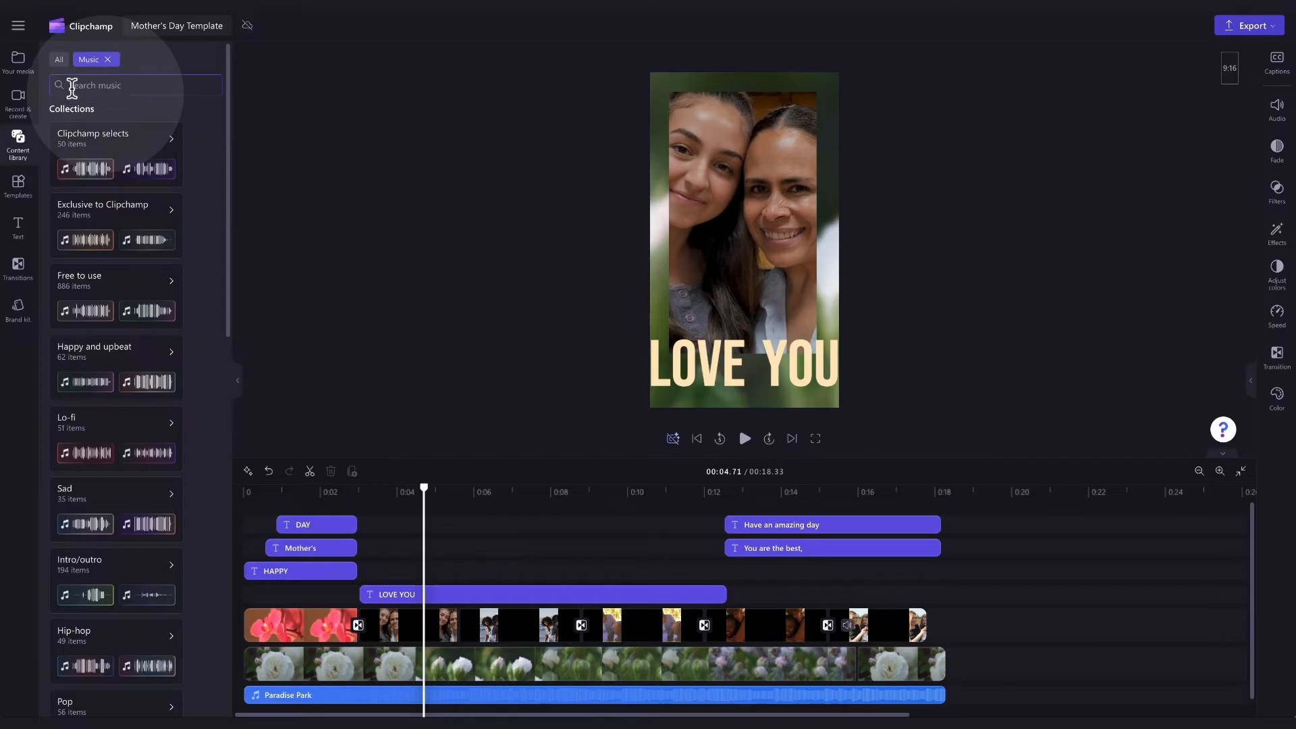
{"action": "type", "text": "happy"}
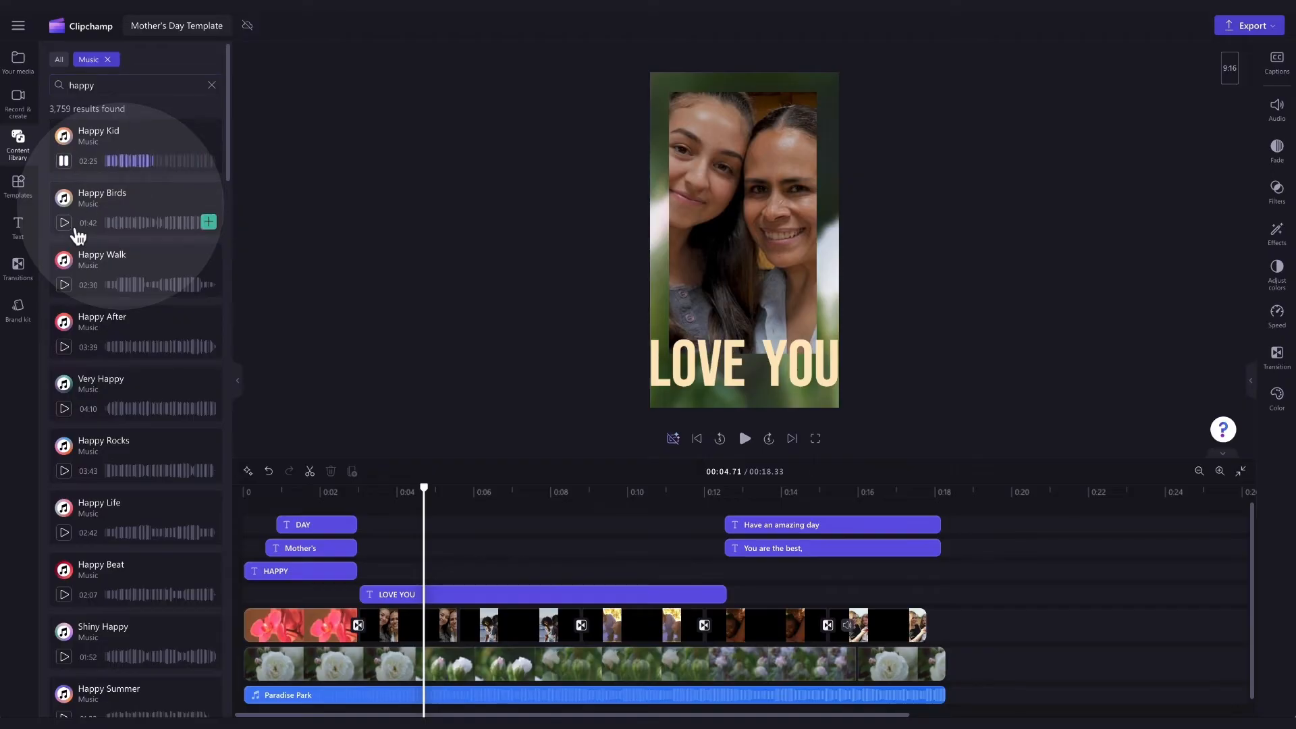
{"action": "left_click", "coordinate": [64, 284]}
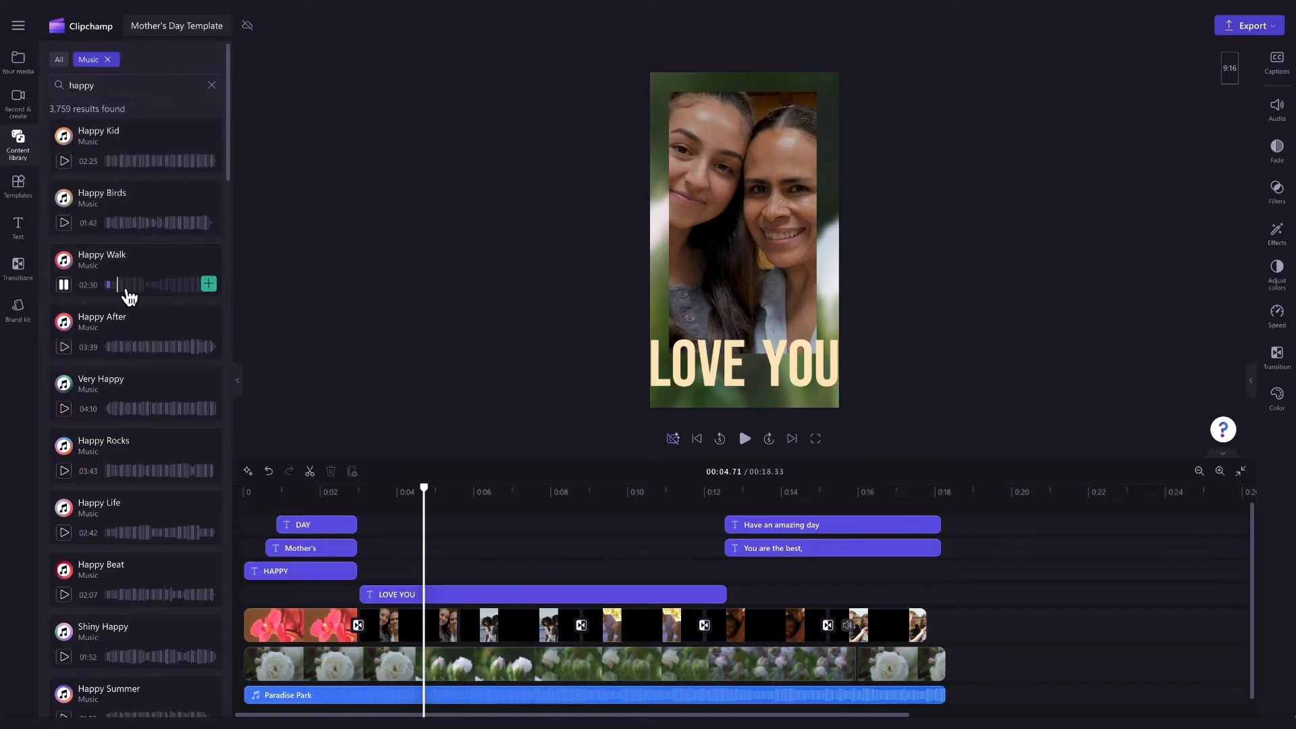
{"action": "left_click", "coordinate": [63, 284]}
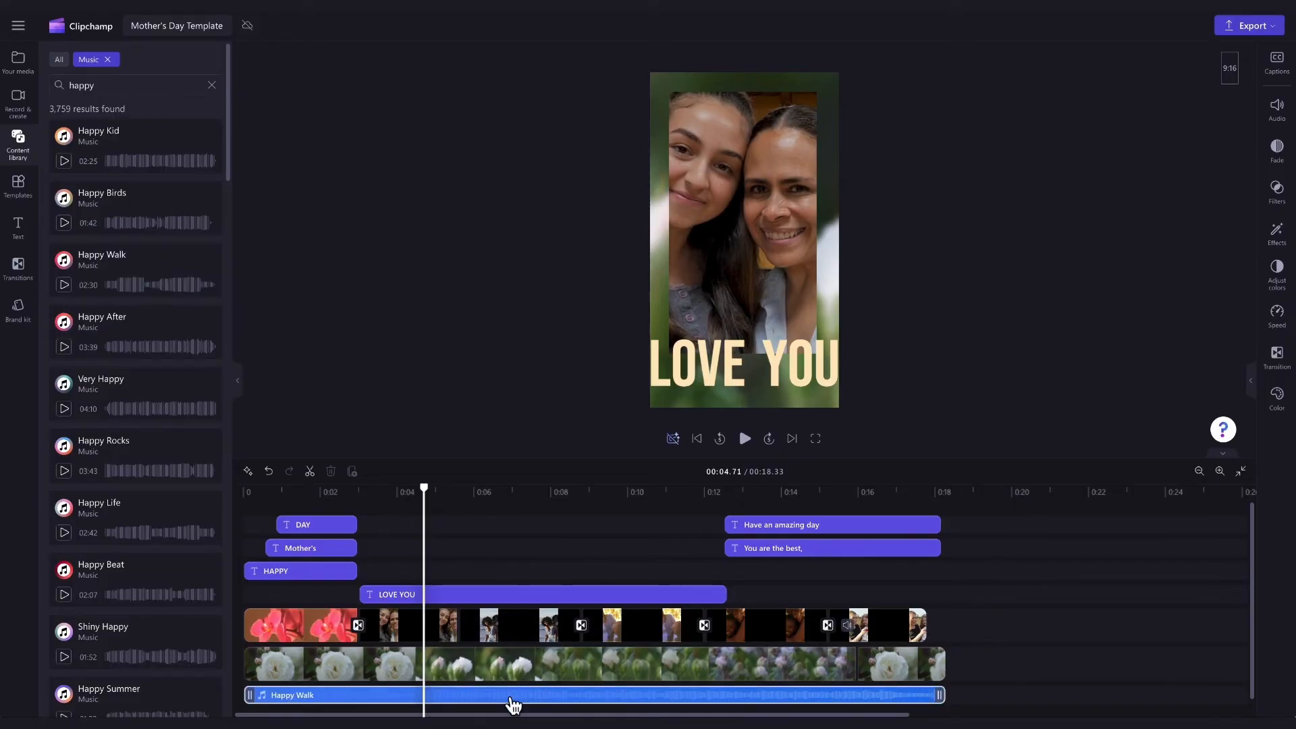
Return to Your media, play back the edit, and export the Mother's Day Template video.
{"action": "left_click", "coordinate": [743, 438]}
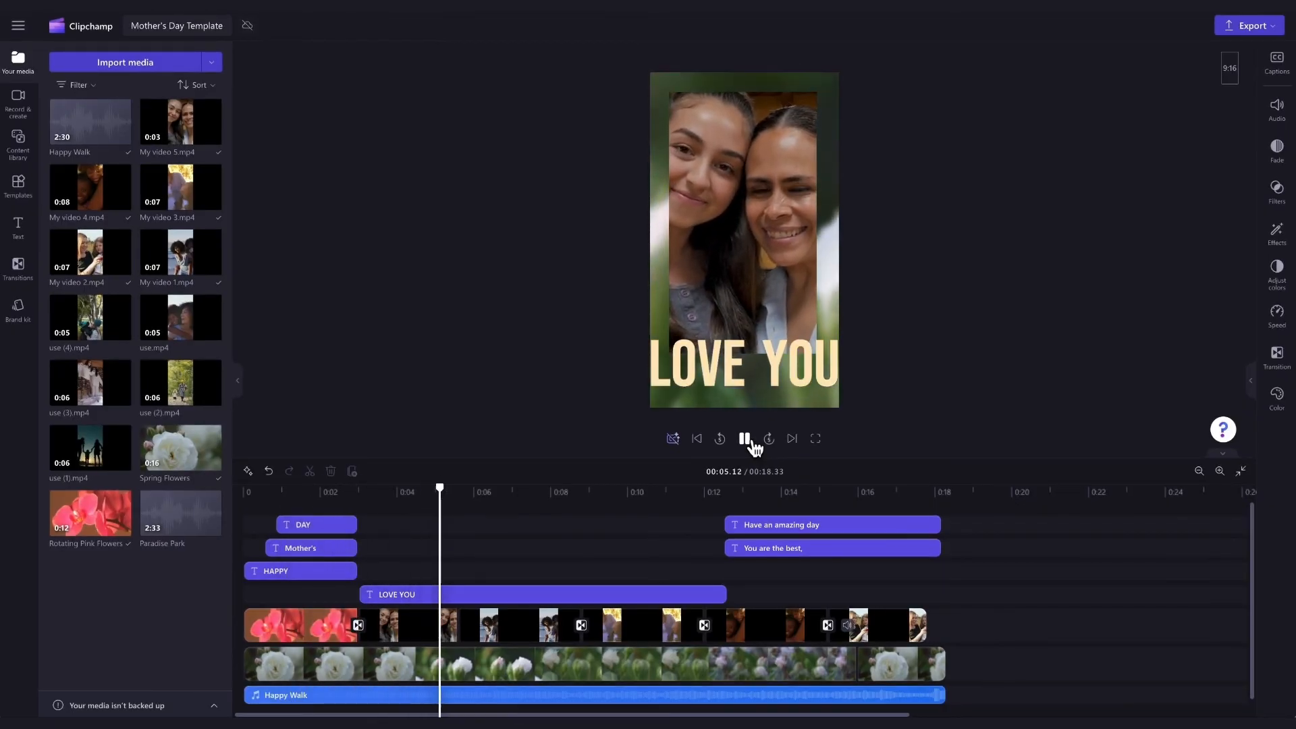
{"action": "left_click", "coordinate": [742, 438]}
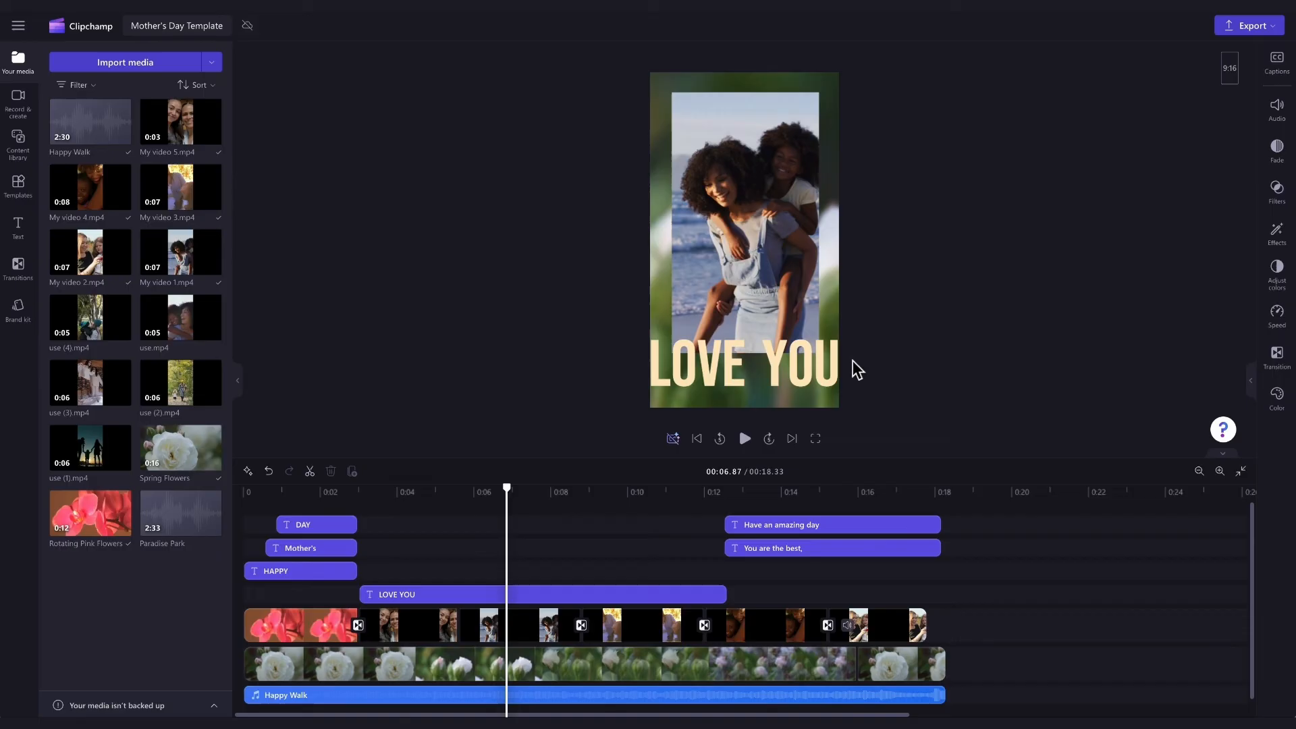
{"action": "left_click", "coordinate": [1250, 25]}
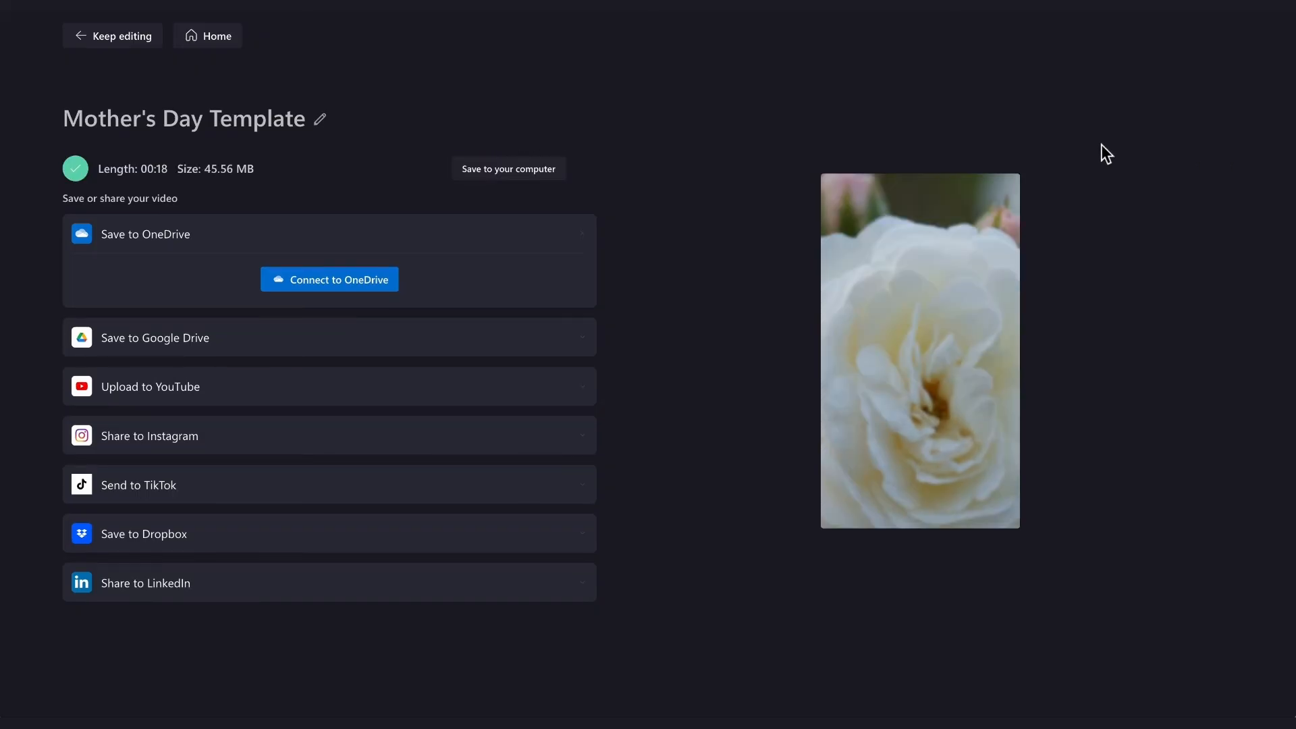
Save the export to Documents as Mother's Day Template.mp4.
{"action": "left_click", "coordinate": [508, 169]}
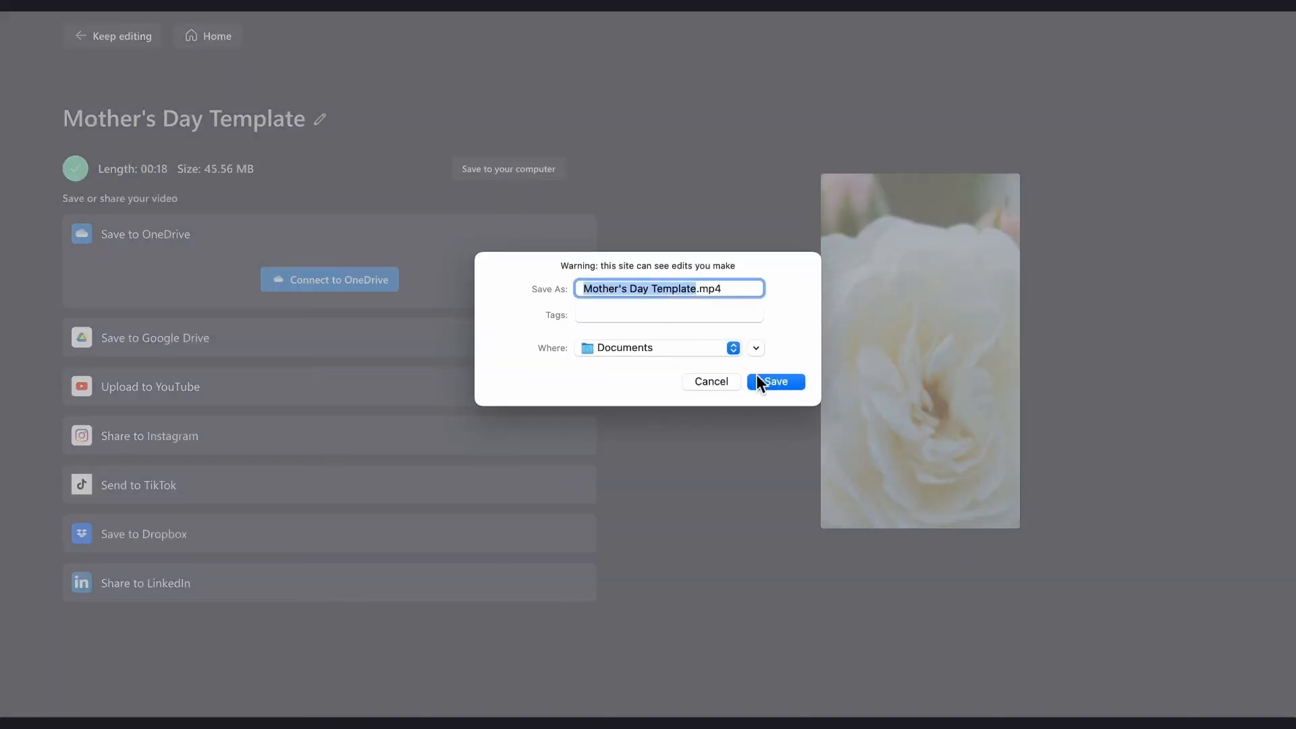
{"action": "left_click", "coordinate": [774, 380]}
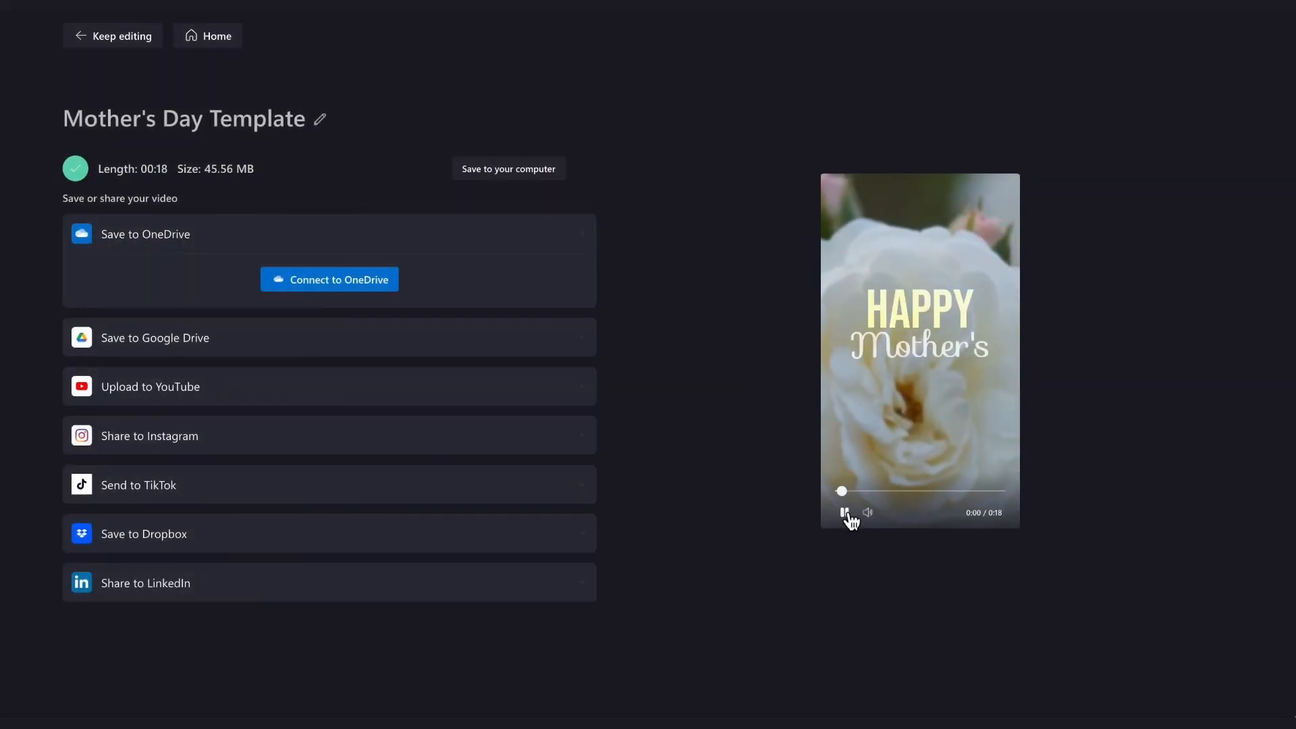